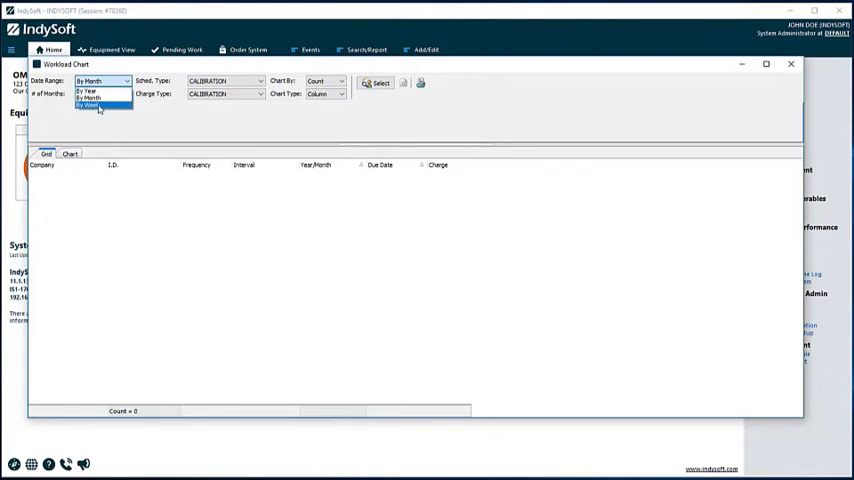
- Chart calibration workload By Month for 12 months, measured by Count as a Column chart
left_click(88, 98)
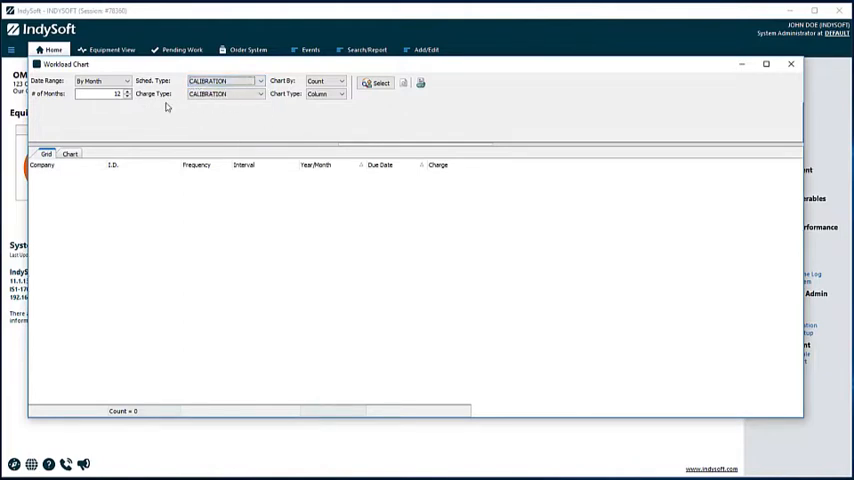
mouse_move(140, 104)
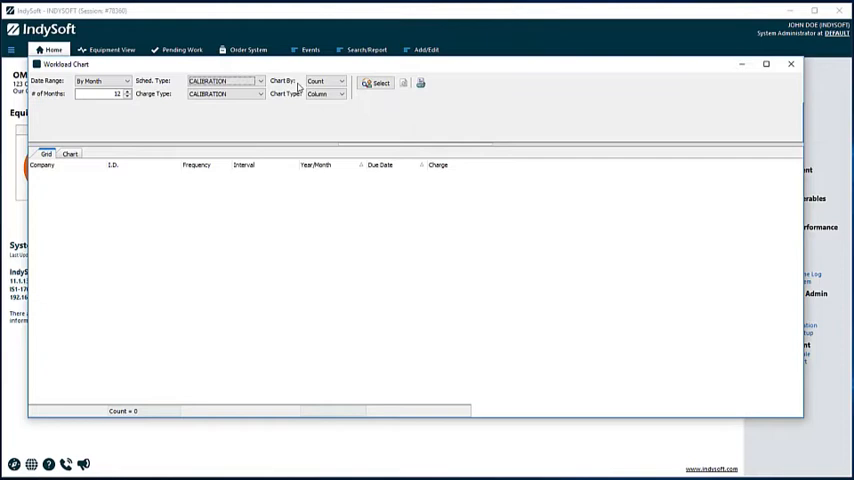
left_click(340, 80)
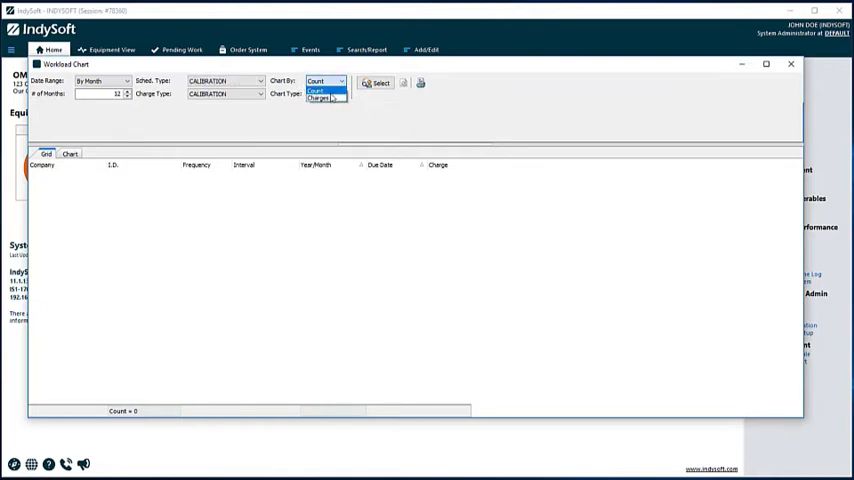
mouse_move(320, 98)
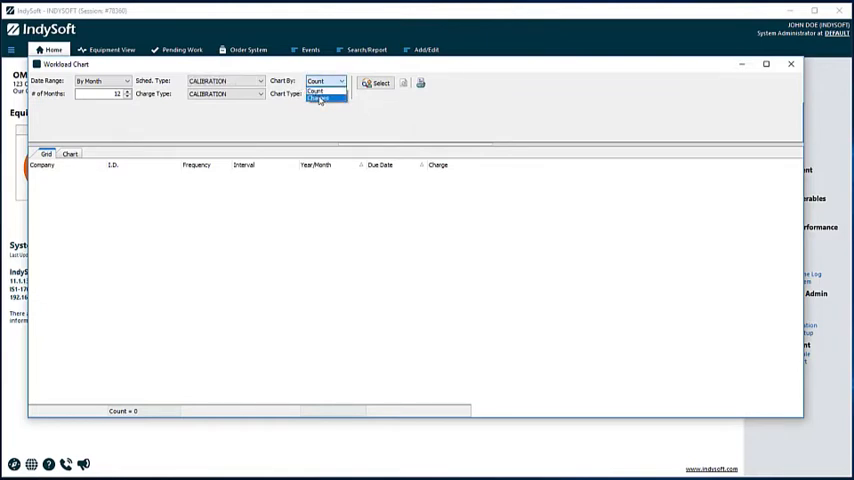
left_click(320, 94)
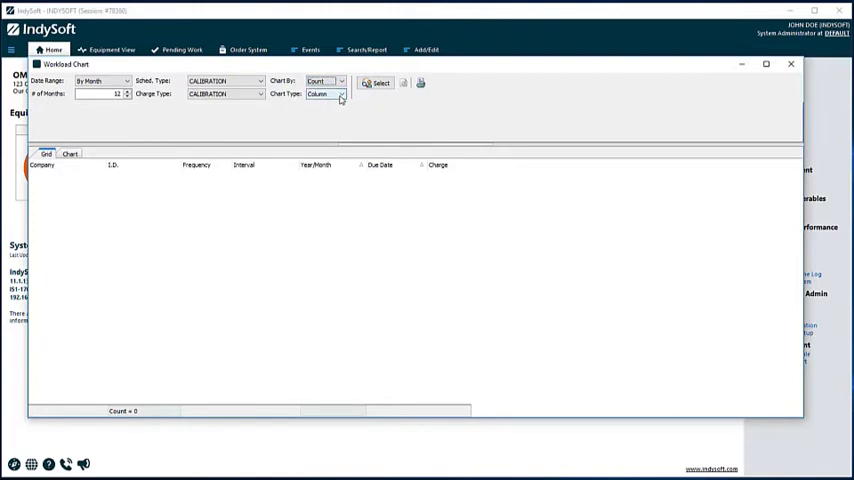
left_click(340, 94)
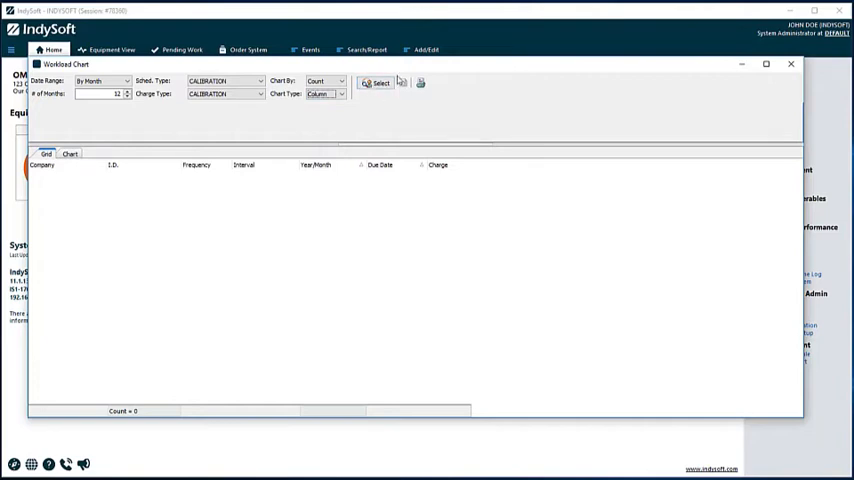
- In the Equipment Finder, set the Company condition to 'is not blank or empty'
left_click(376, 82)
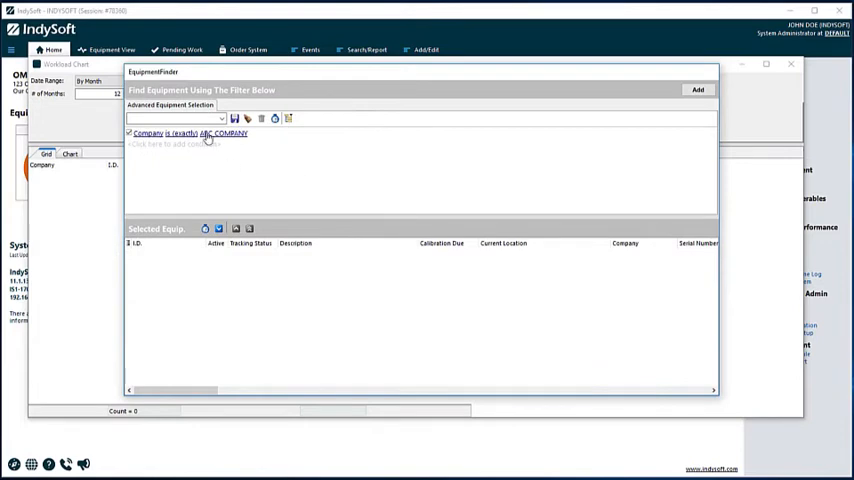
left_click(182, 132)
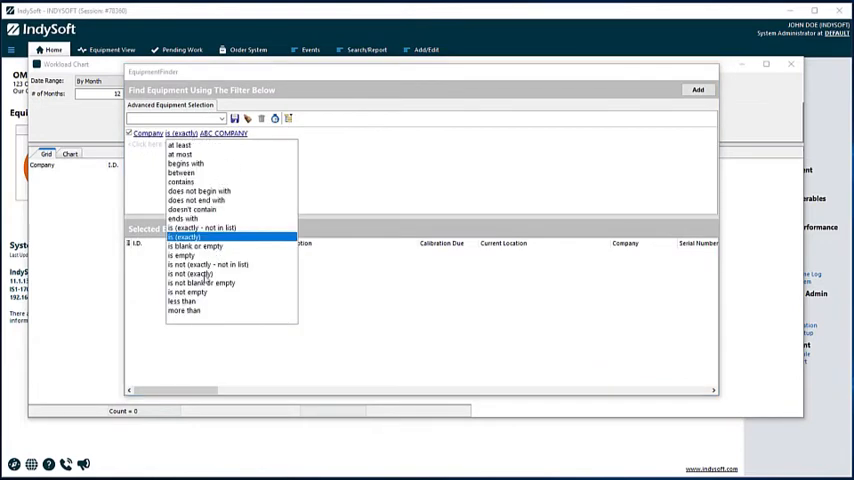
mouse_move(208, 292)
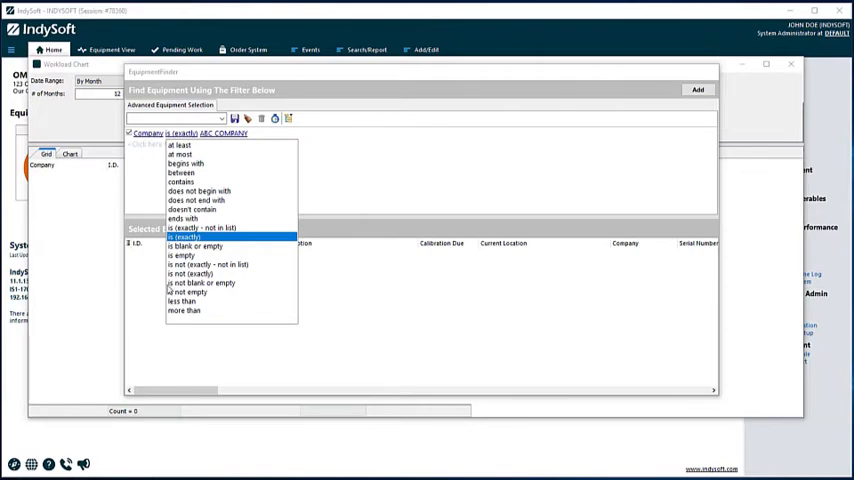
left_click(200, 282)
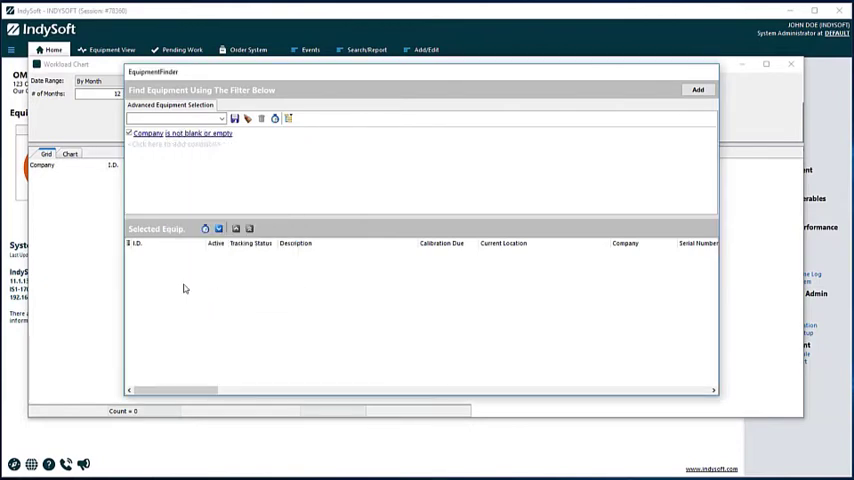
mouse_move(184, 142)
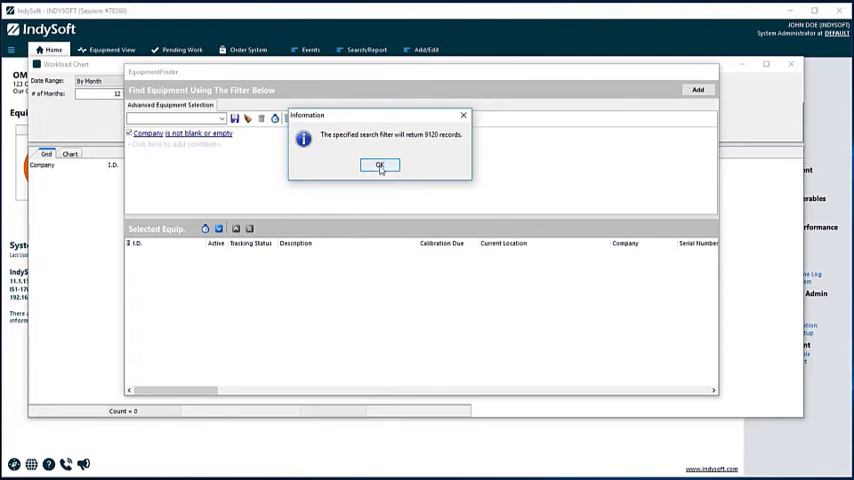
- Accept the record count and load the matching equipment into the workload list
left_click(380, 164)
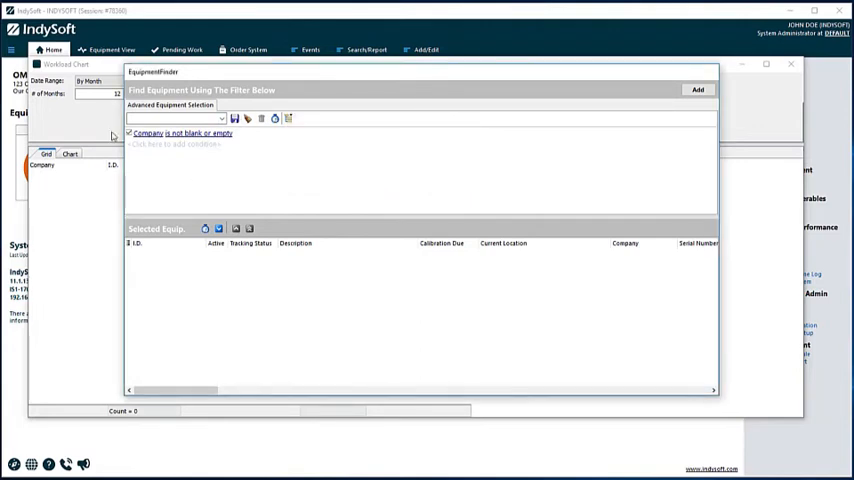
mouse_move(156, 158)
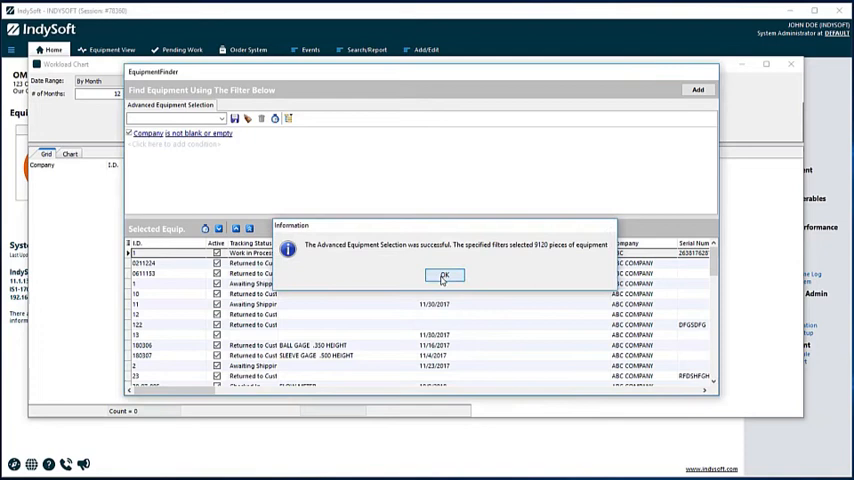
left_click(444, 276)
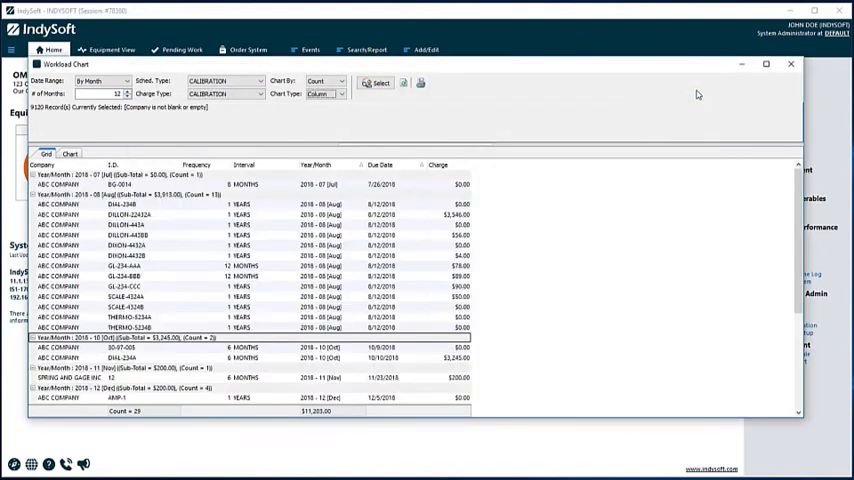
mouse_move(352, 182)
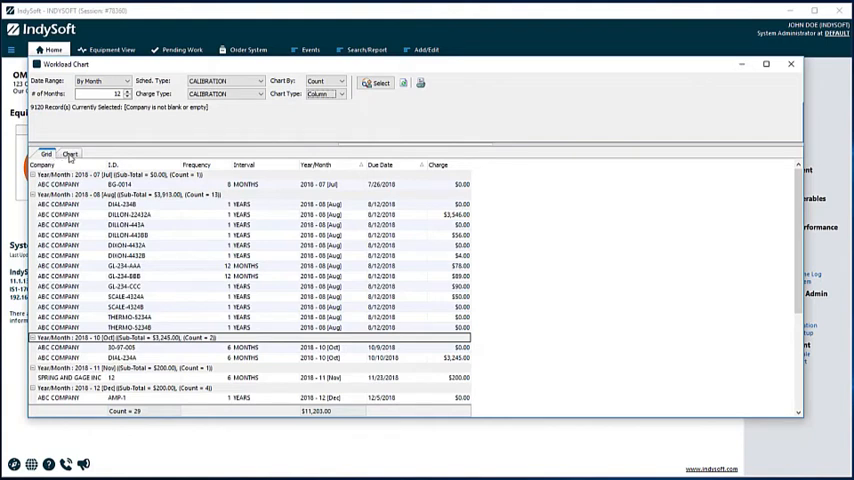
- Display the 12-month workload column chart and read the monthly calibration counts
left_click(70, 154)
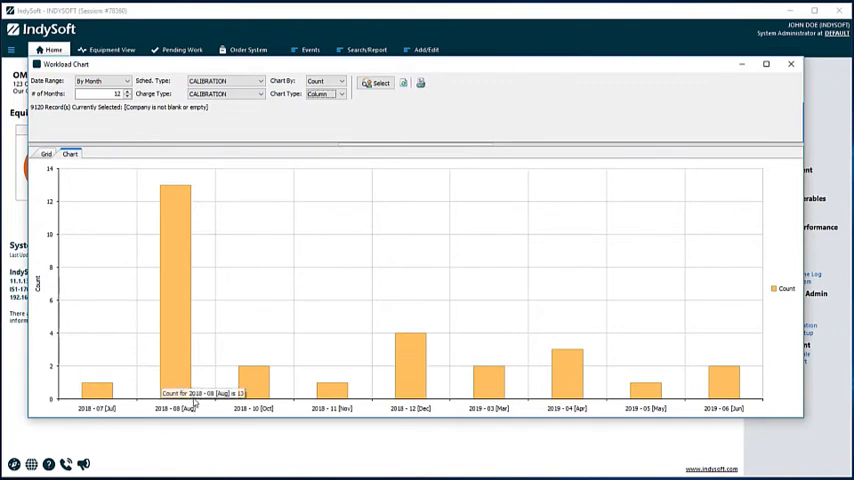
mouse_move(344, 408)
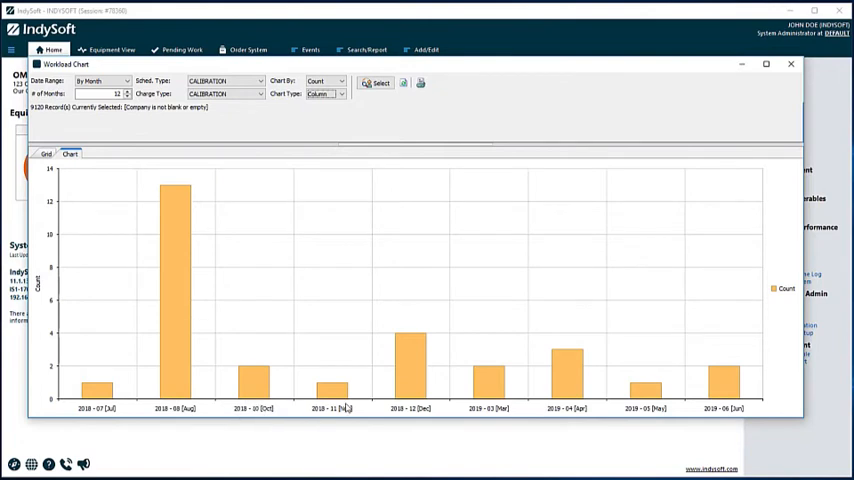
mouse_move(232, 306)
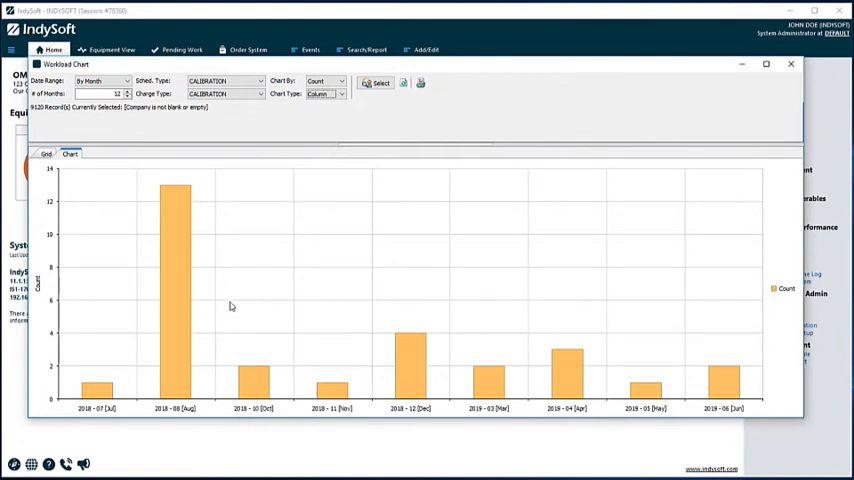
mouse_move(736, 328)
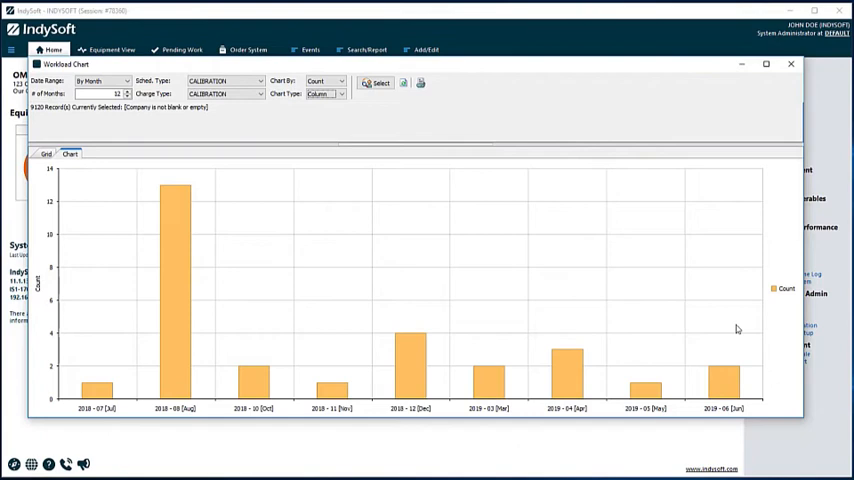
mouse_move(170, 310)
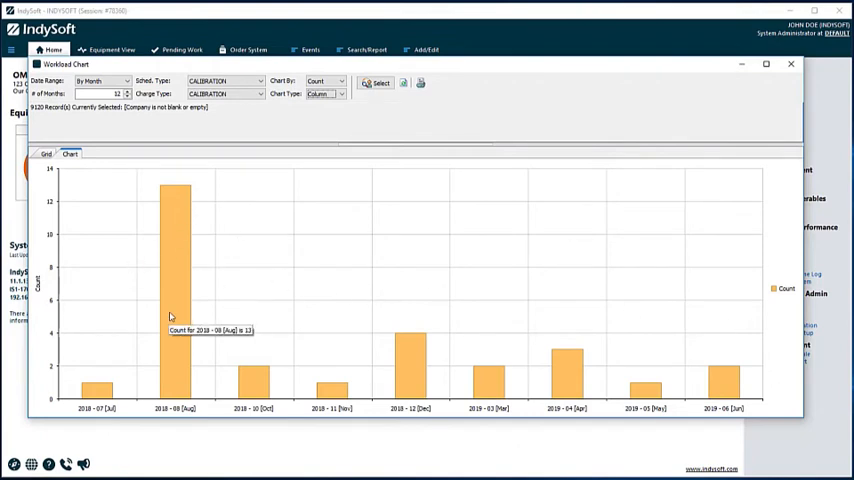
mouse_move(204, 308)
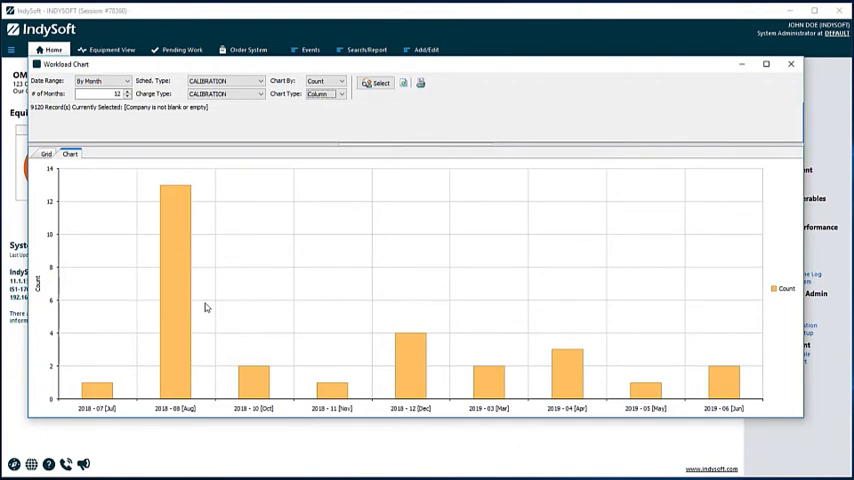
mouse_move(180, 276)
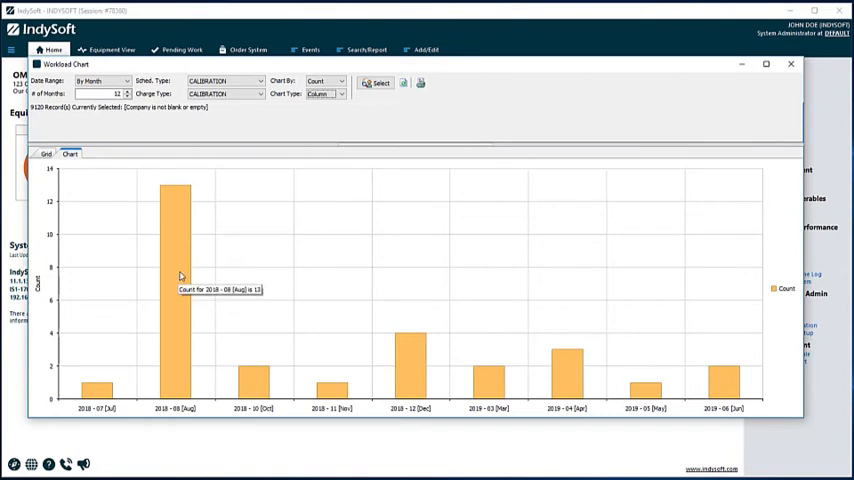
mouse_move(164, 304)
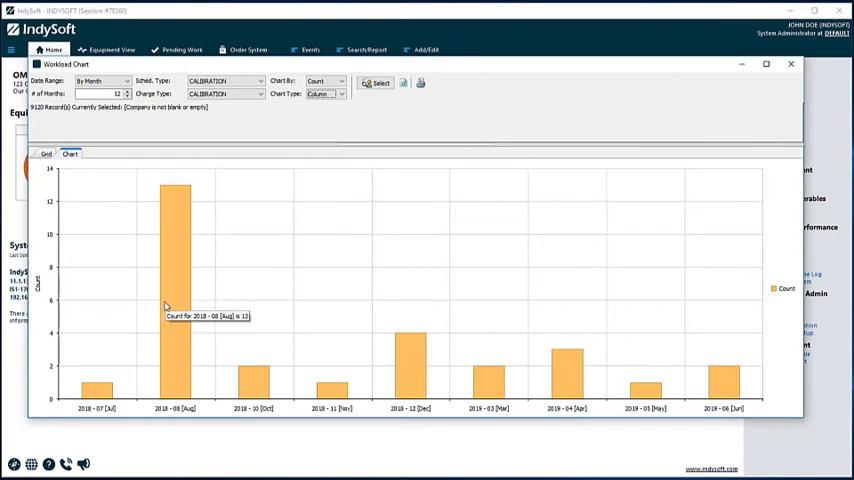
mouse_move(240, 306)
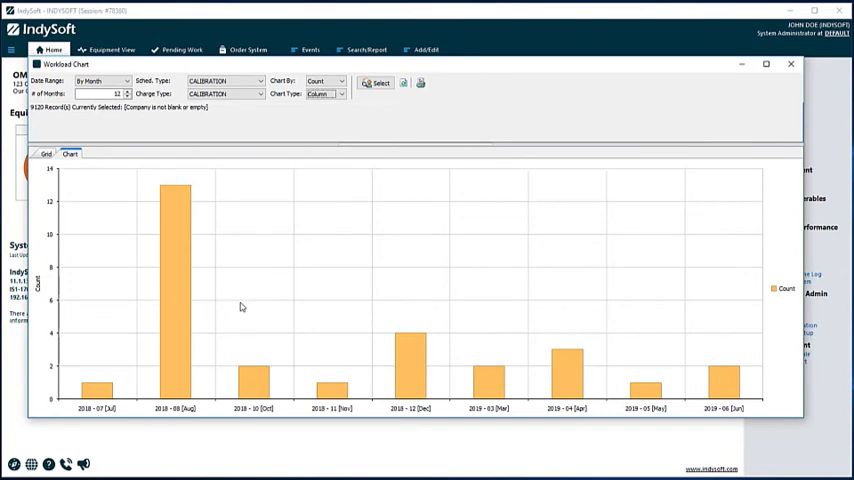
mouse_move(184, 272)
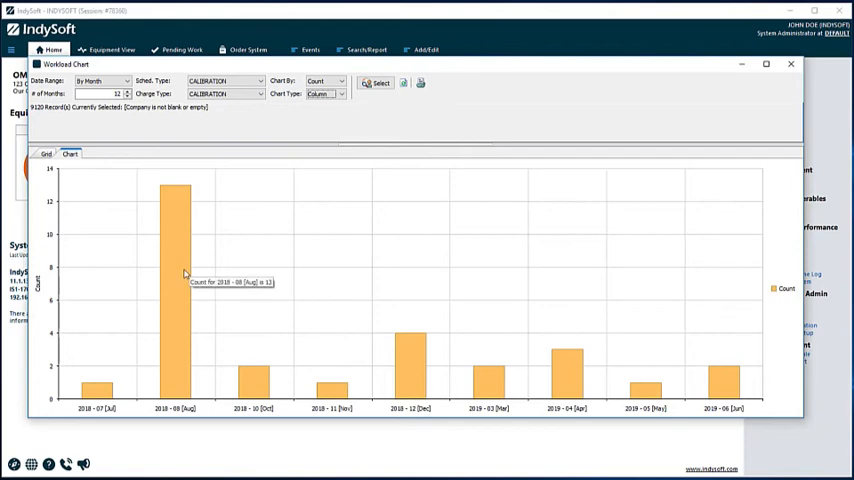
mouse_move(80, 330)
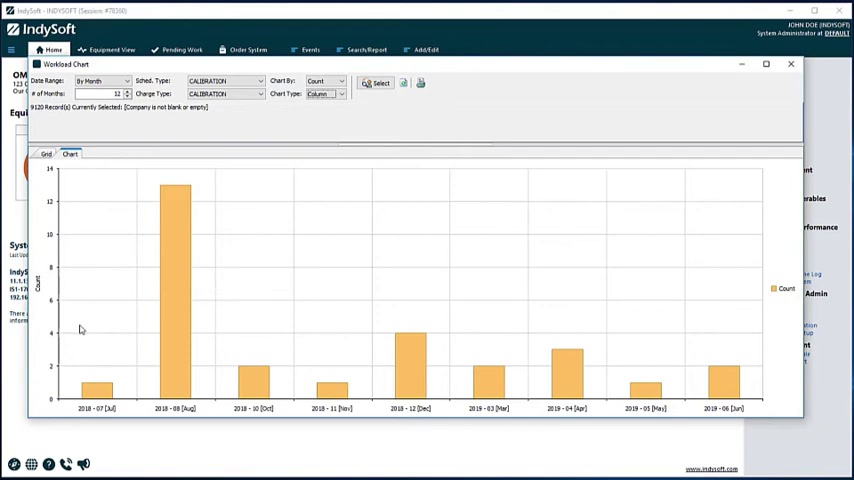
mouse_move(116, 358)
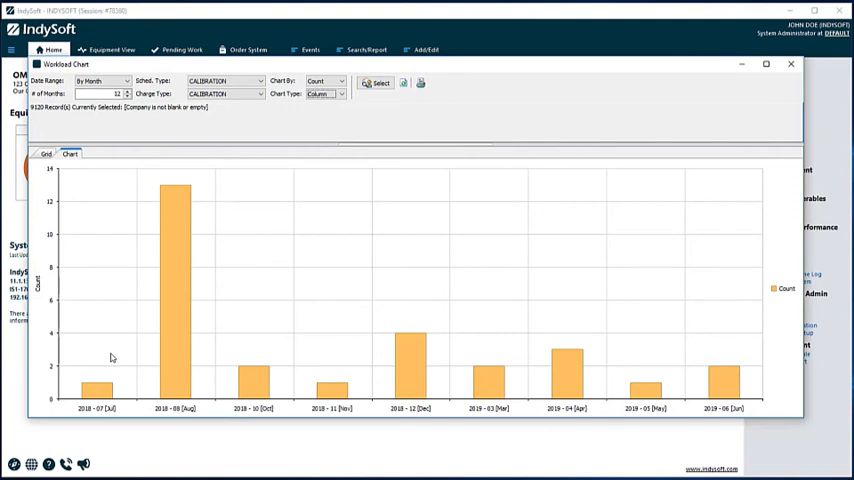
mouse_move(108, 366)
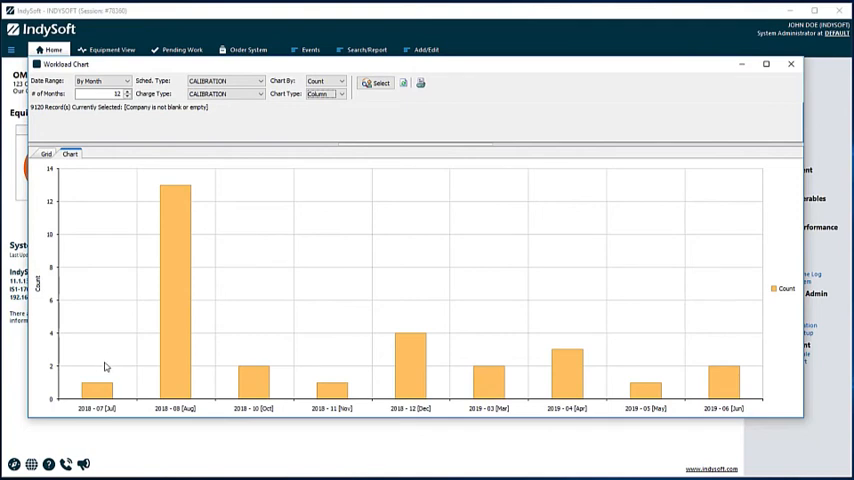
mouse_move(100, 362)
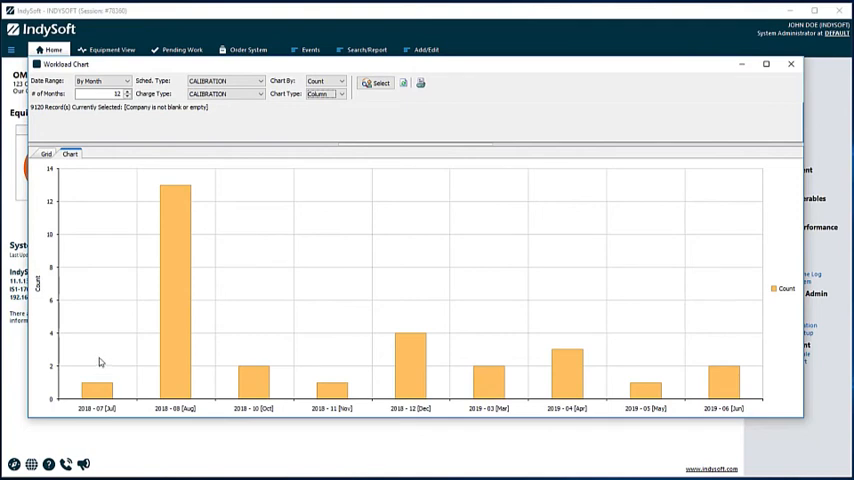